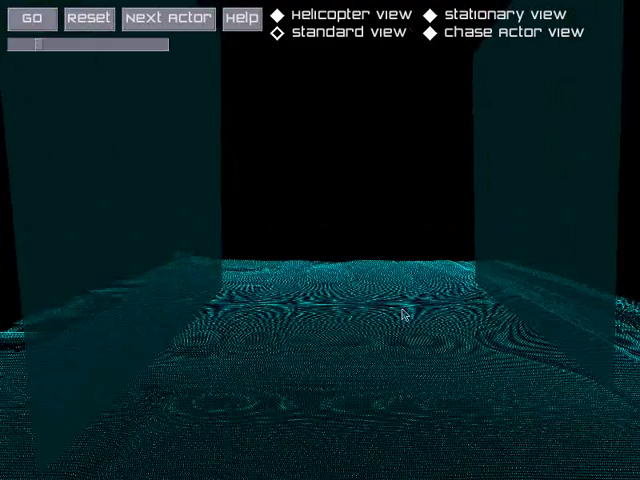
mouse_move(400, 305)
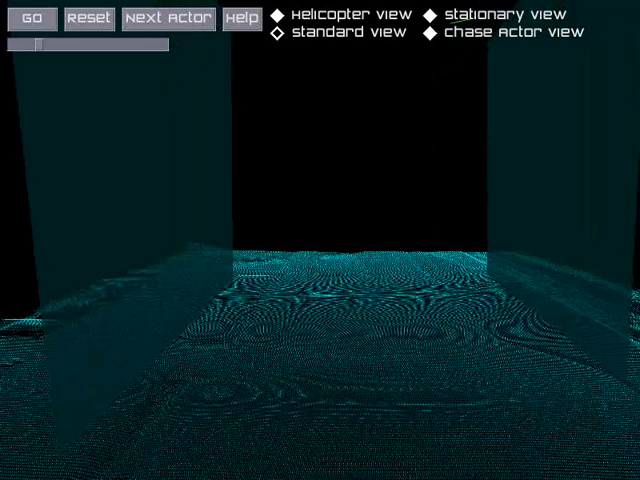
mouse_move(402, 305)
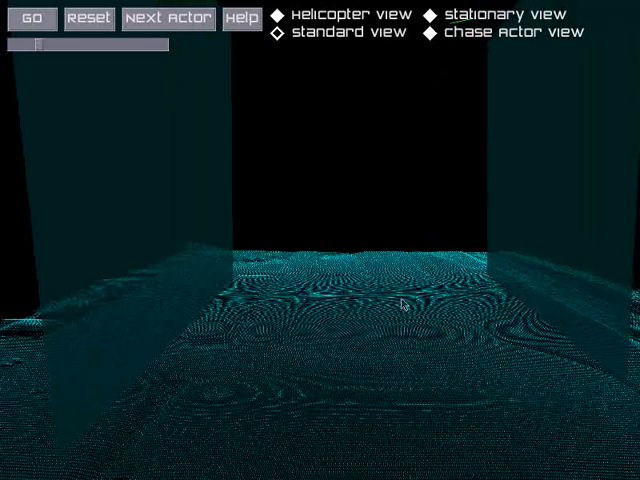